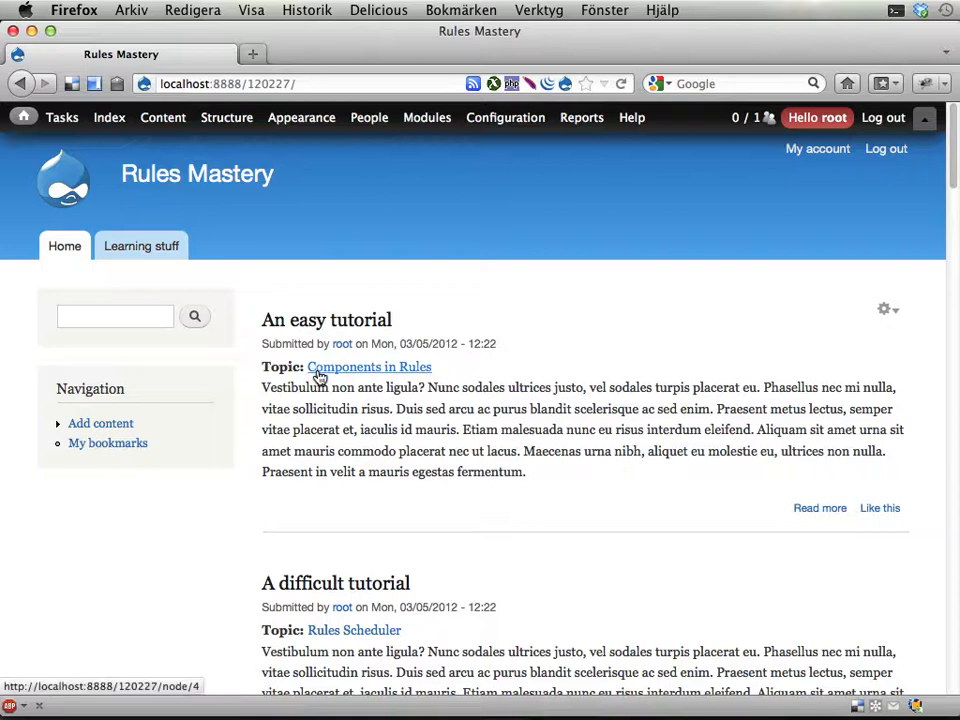
mouse_move(370, 374)
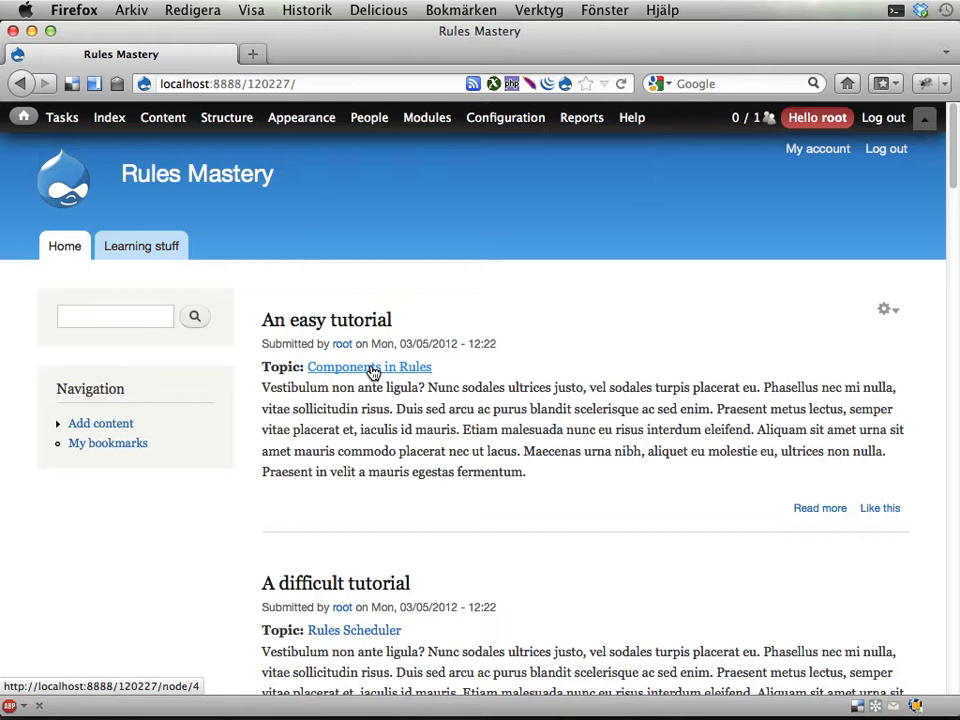
mouse_move(368, 378)
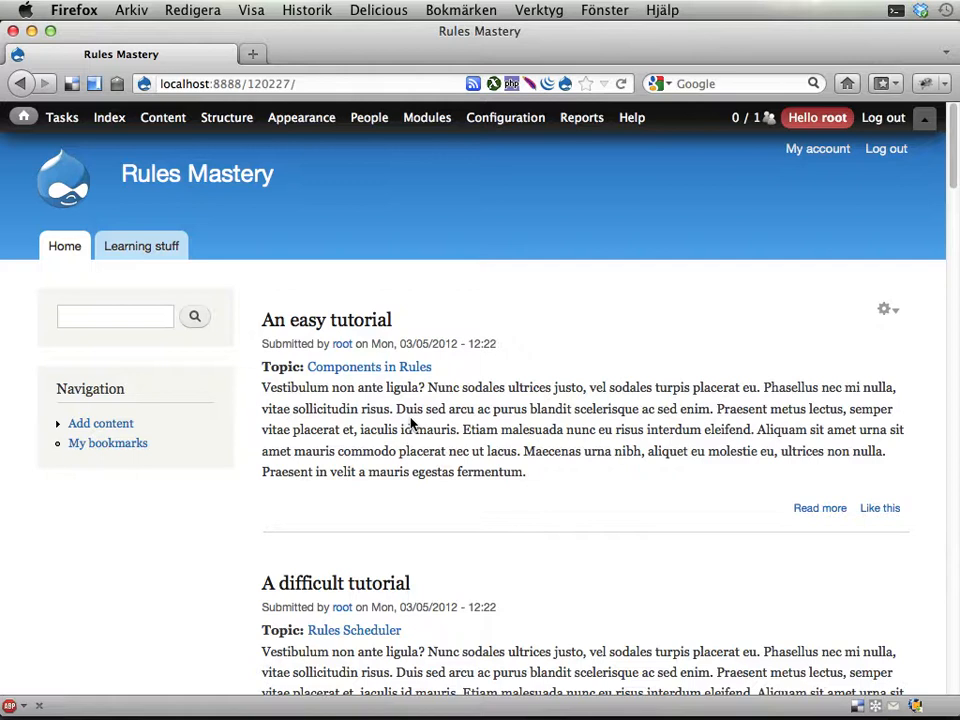
Step: View root's profile with 552 Drupal points, then reach the Add content page
left_click(816, 116)
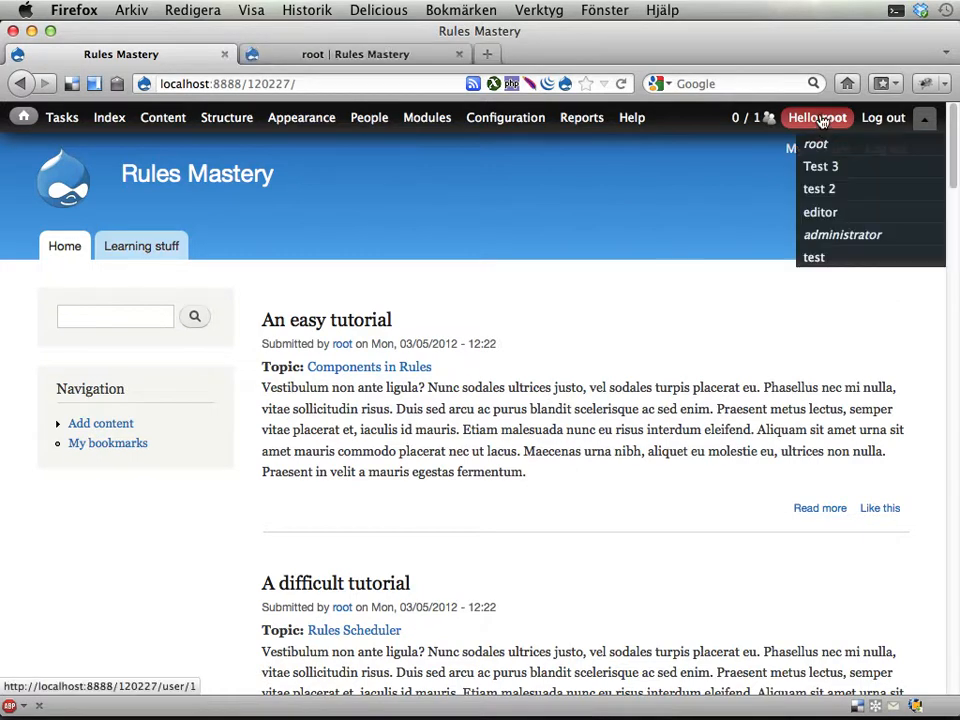
left_click(816, 144)
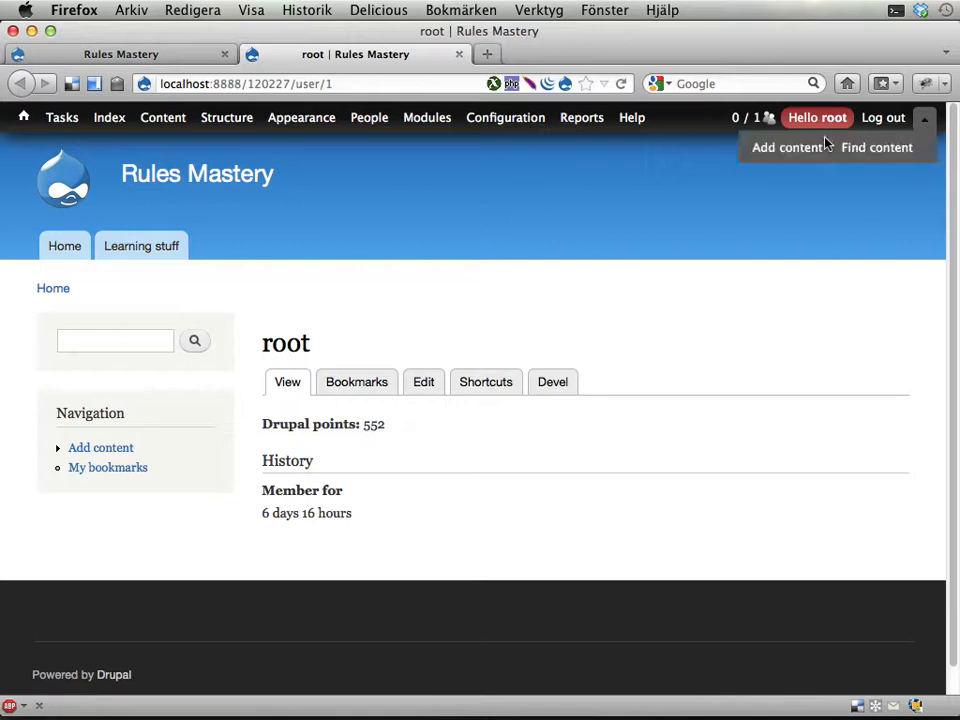
left_click(788, 148)
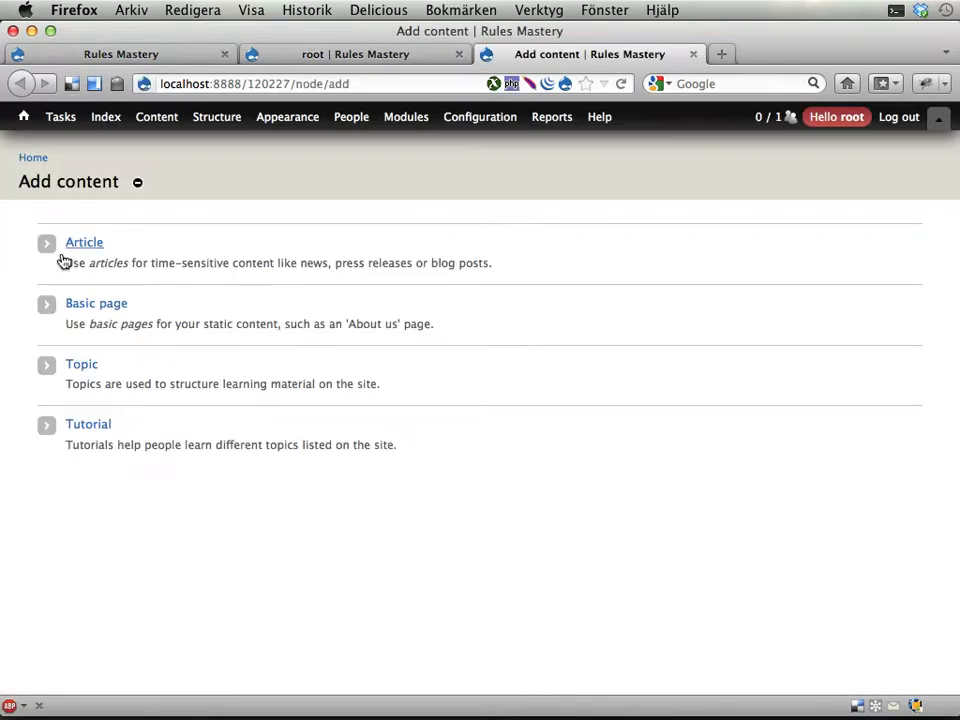
mouse_move(88, 424)
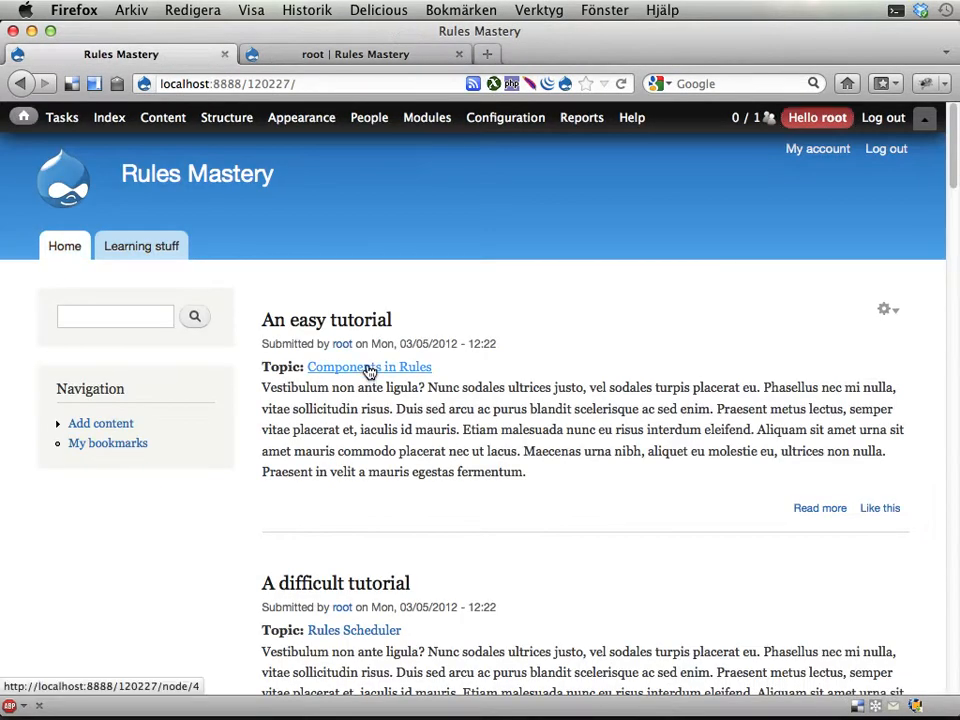
Step: Bring up the Components in Rules topic in edit mode
left_click(368, 366)
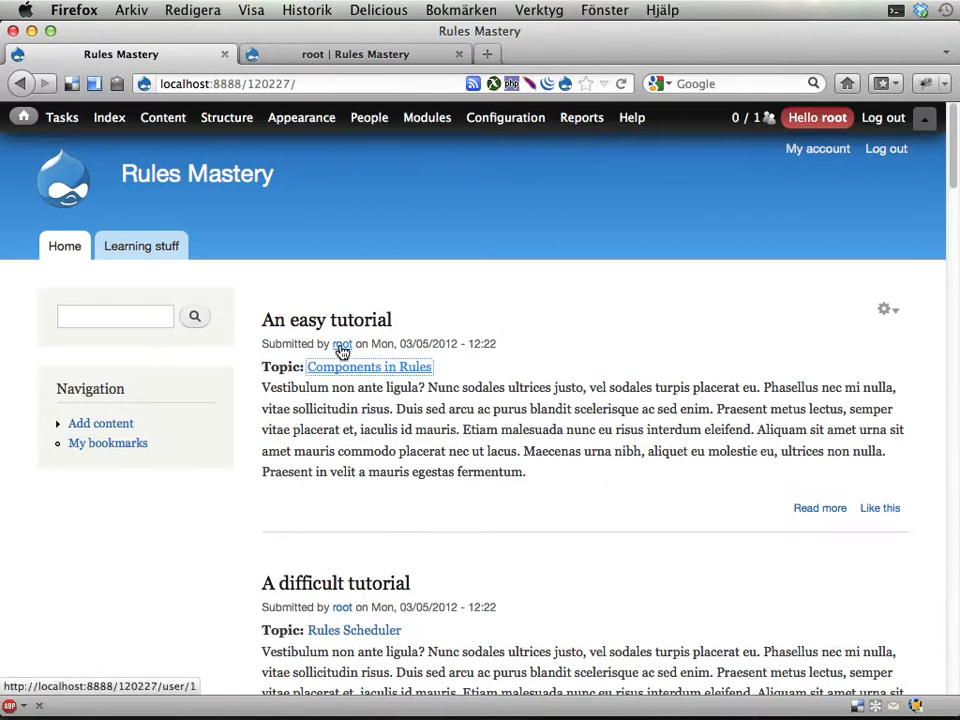
left_click(326, 320)
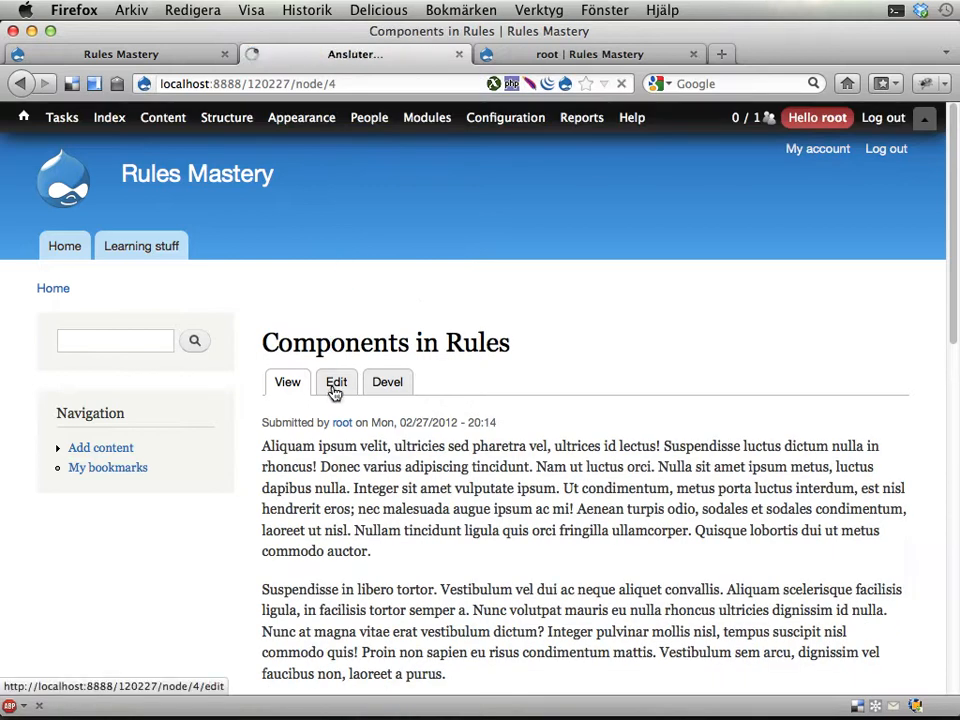
left_click(336, 380)
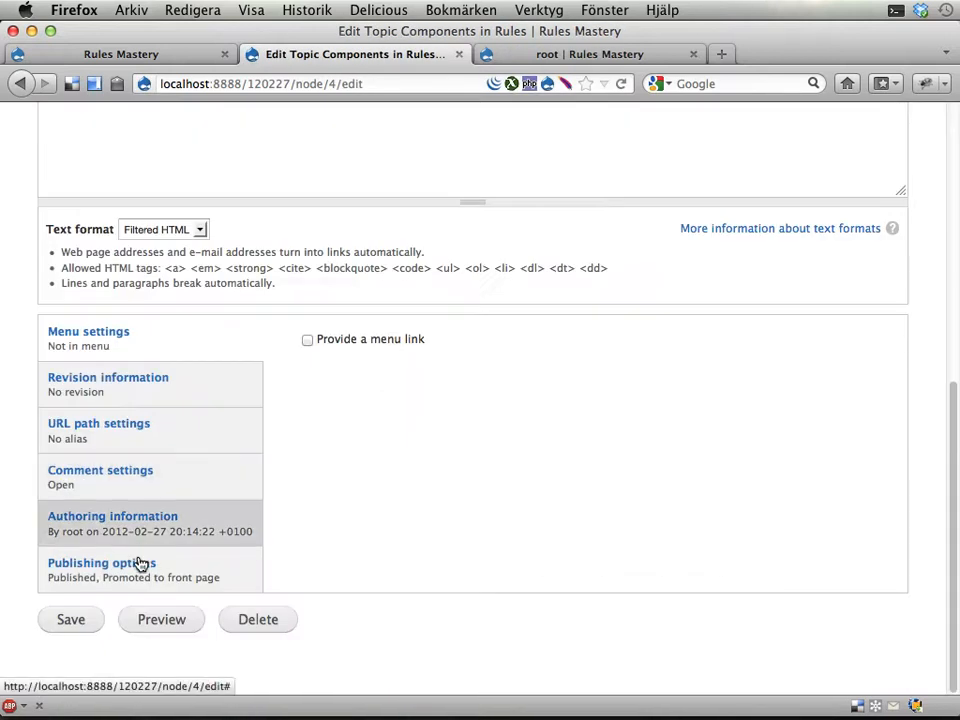
Step: Set Authored by to test 2 under Authoring information and save the topic
left_click(112, 516)
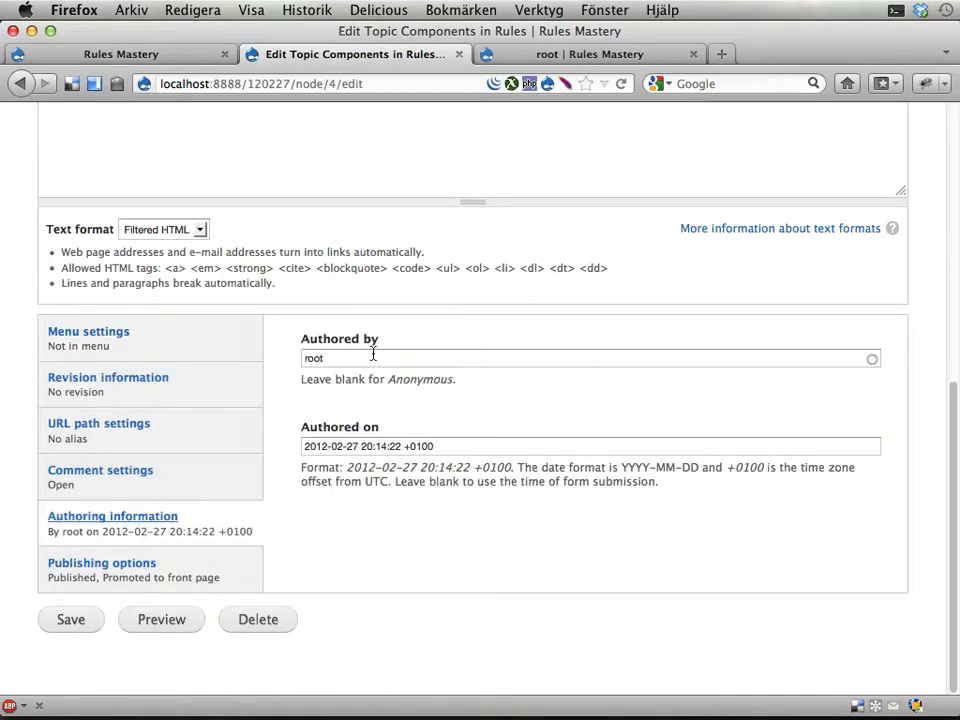
type("tes")
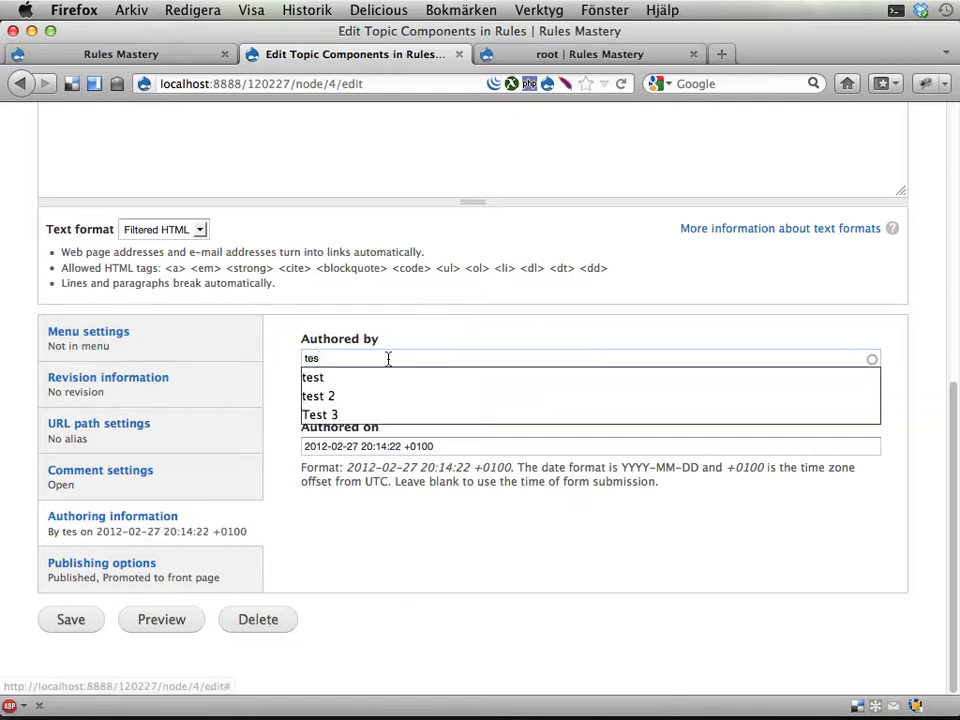
left_click(318, 396)
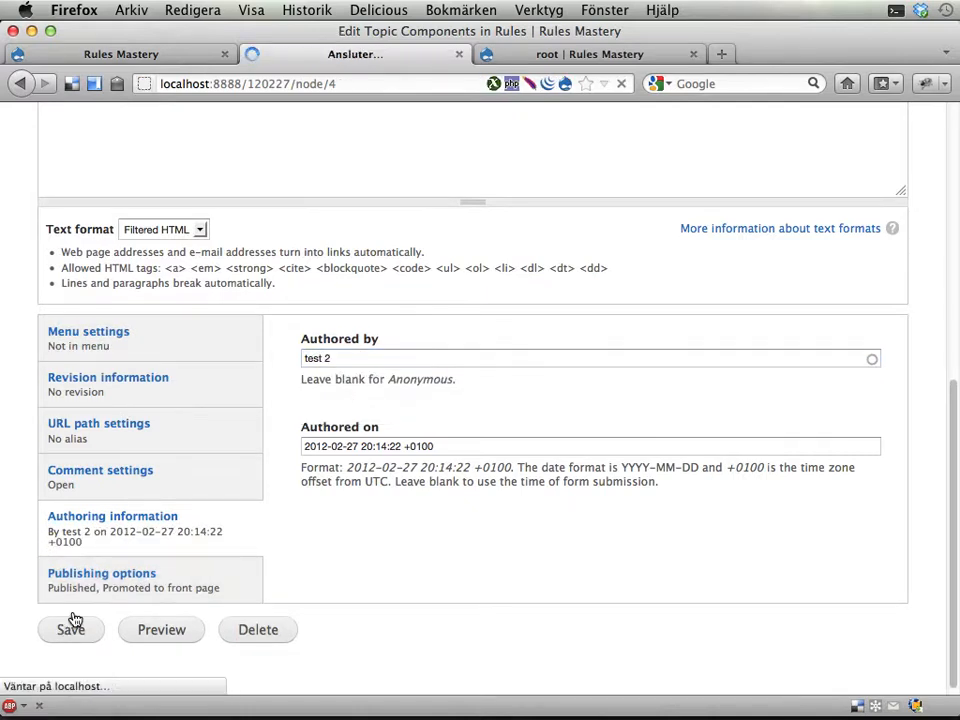
left_click(70, 628)
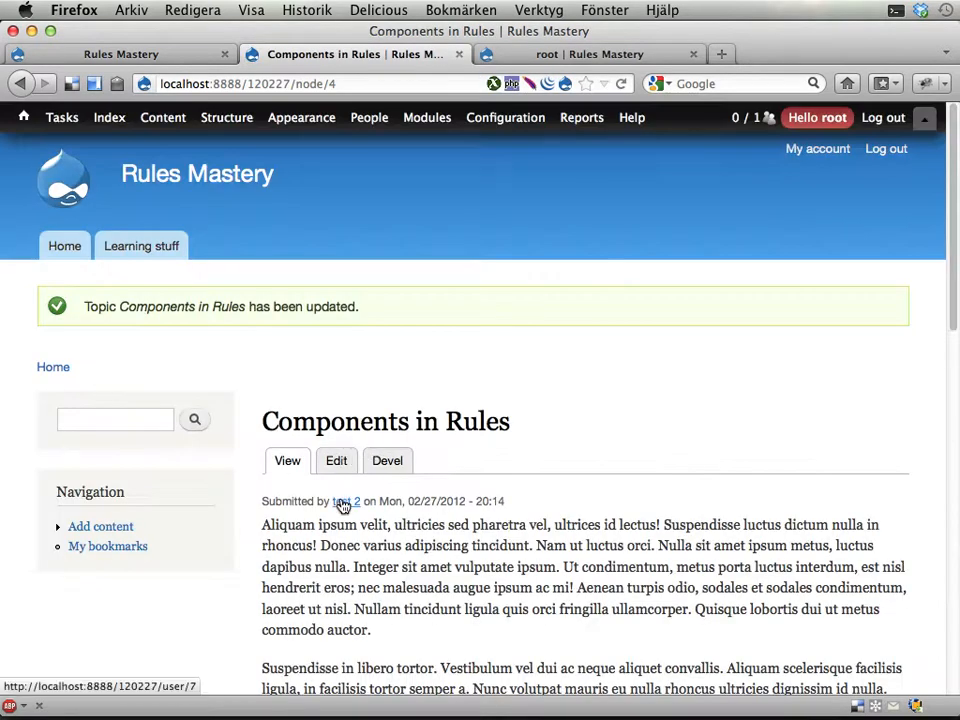
Step: Check test 2's profile showing 21 Drupal points, then return to root's profile
left_click(344, 500)
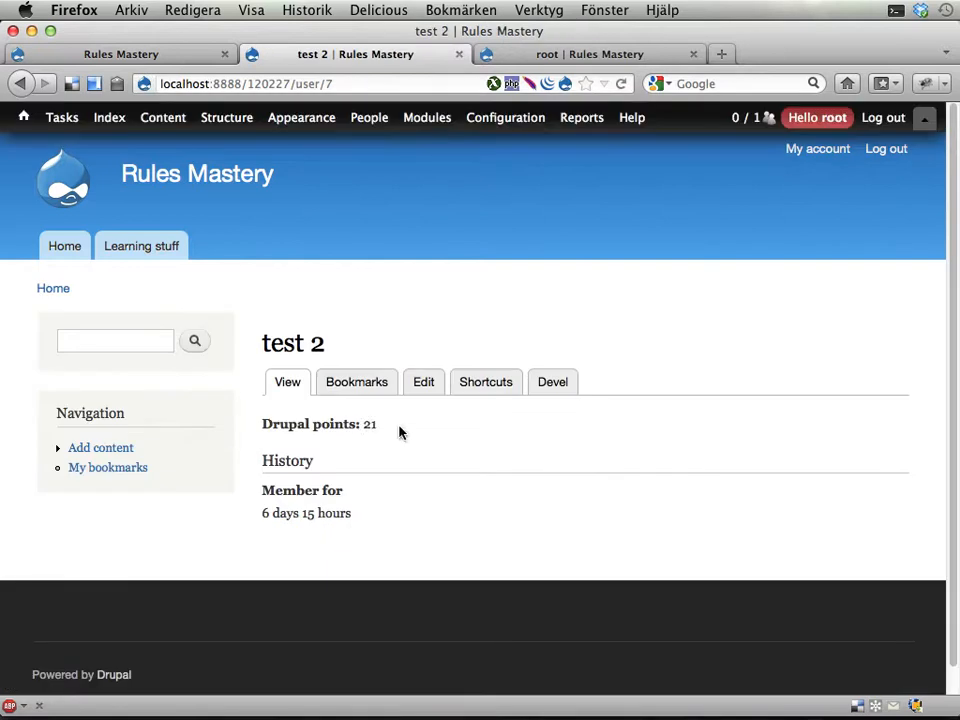
left_click(504, 116)
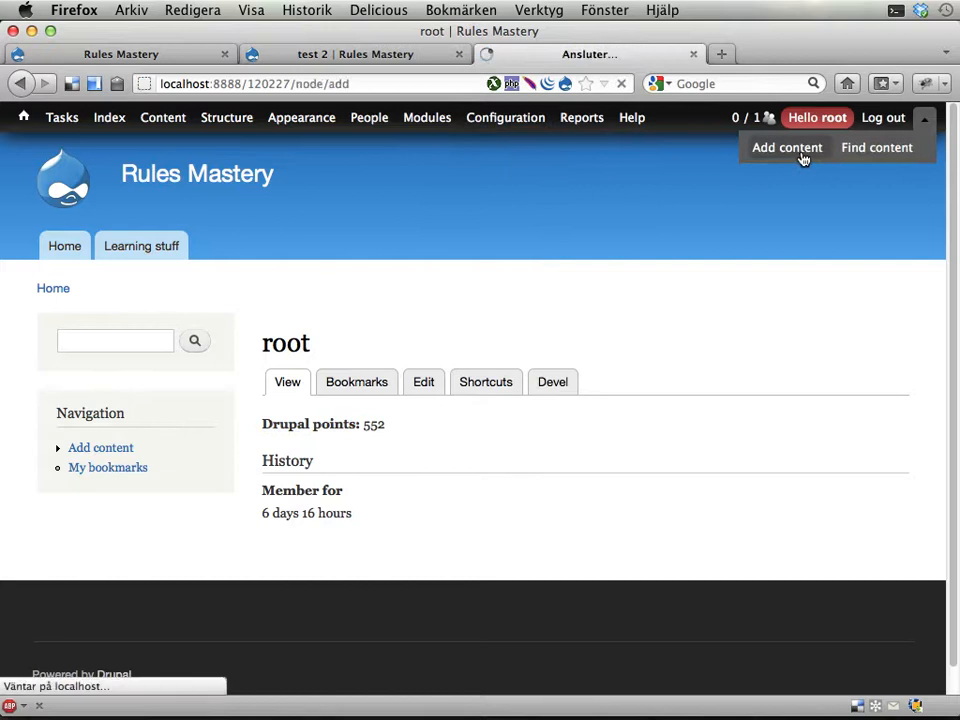
Step: Create tutorial 'Some tutorial' on Components in Rules, Difficult, with body text, and save it
left_click(788, 148)
type("Some")
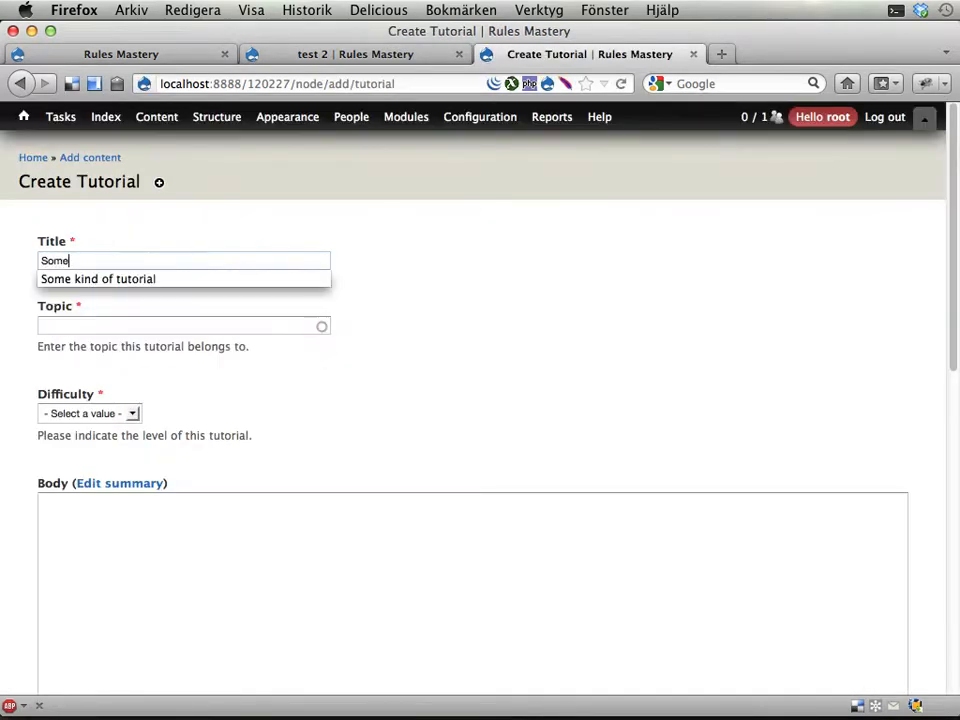
type("tutorial")
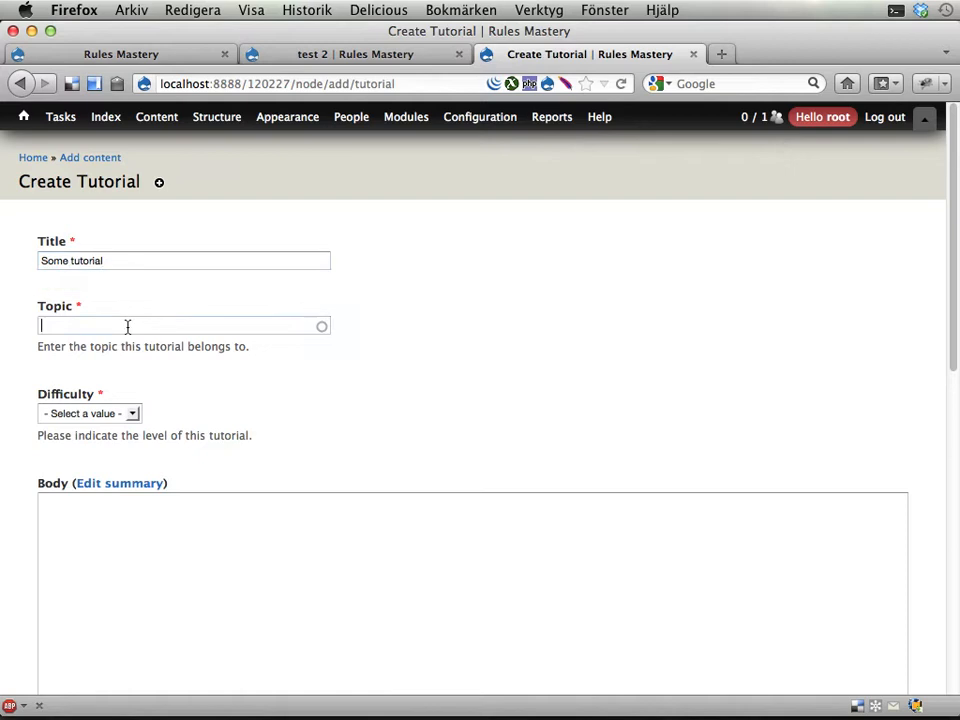
type("compo")
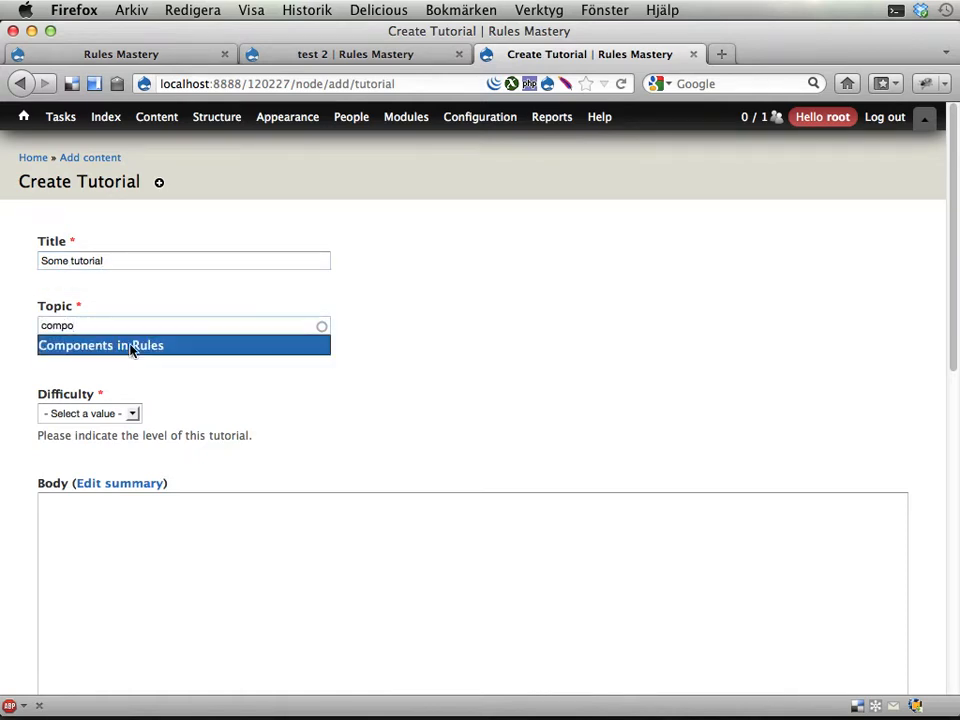
left_click(88, 412)
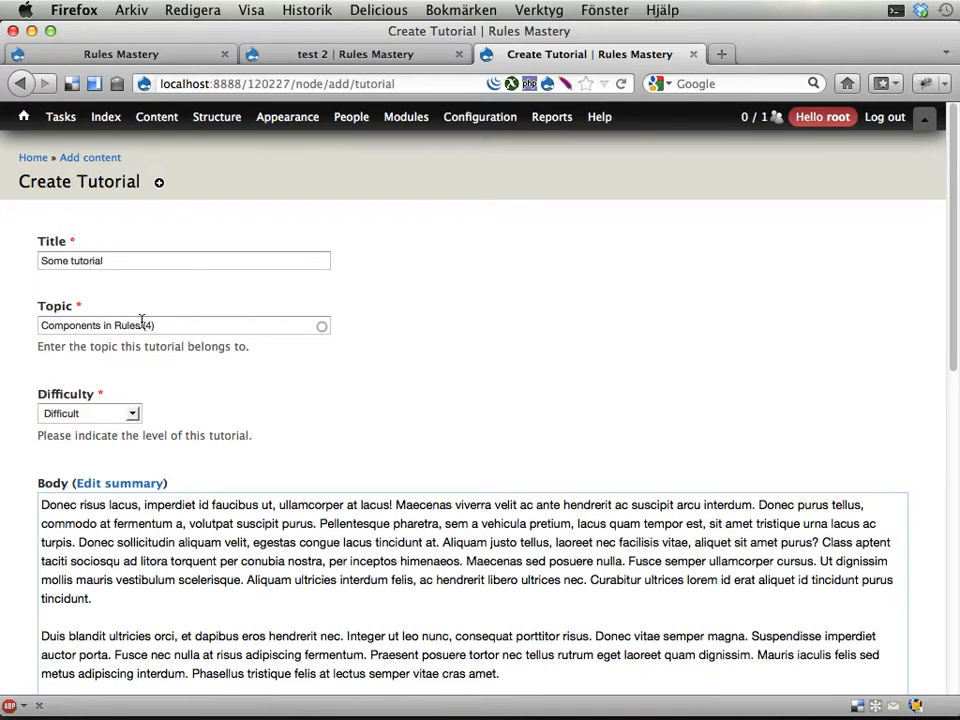
scroll("down", 3)
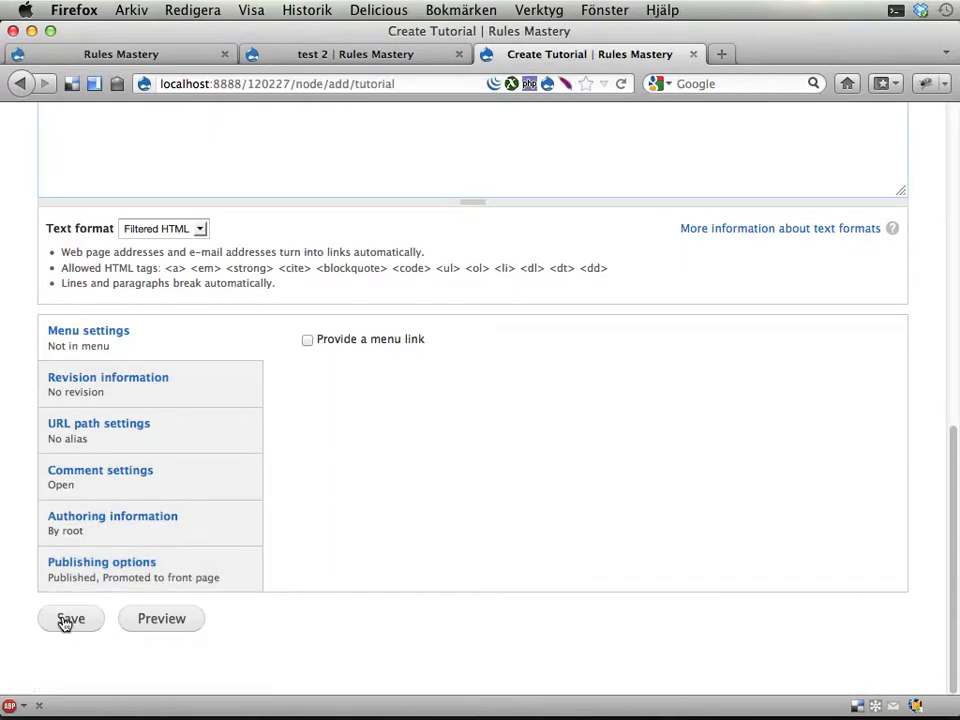
left_click(70, 618)
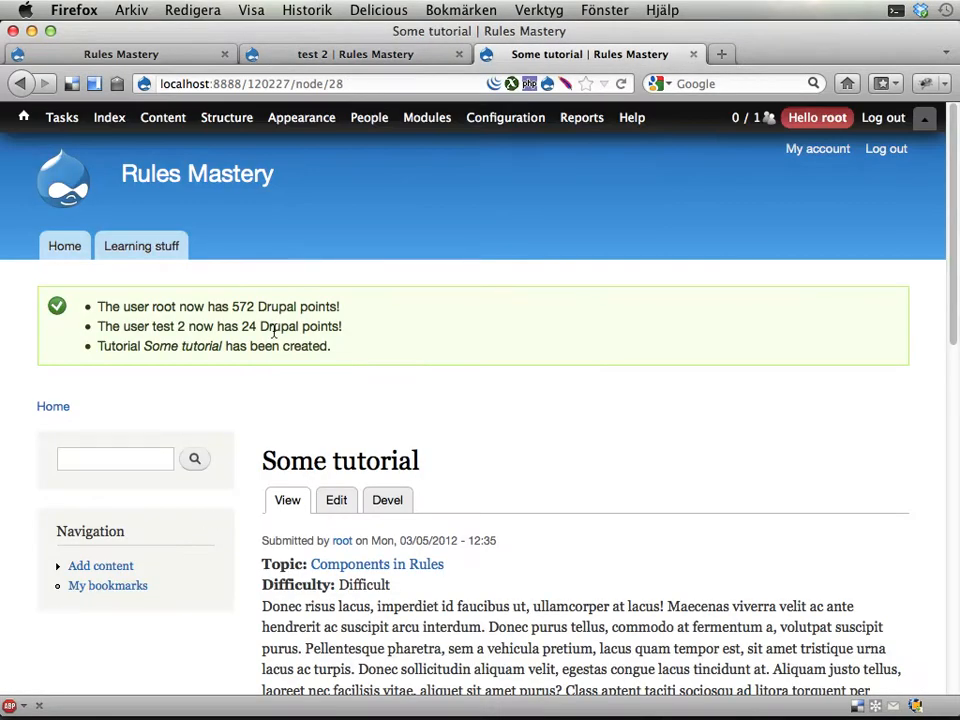